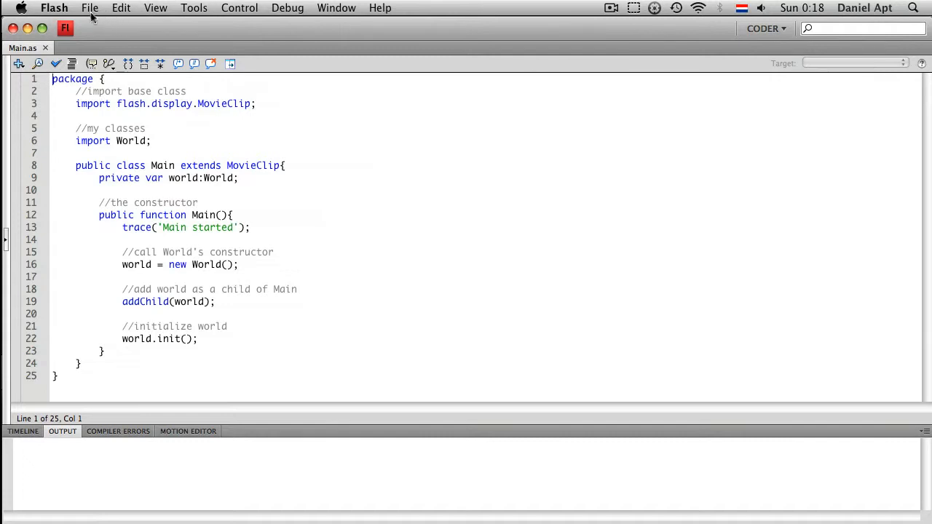
Reach the ActionScript code-coloring settings in Preferences via the Flash menu
click(53, 9)
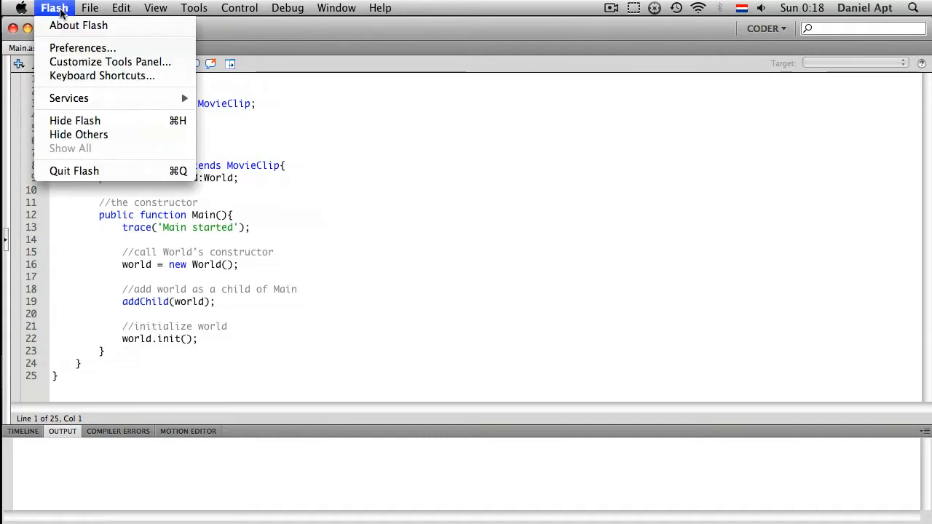
click(84, 49)
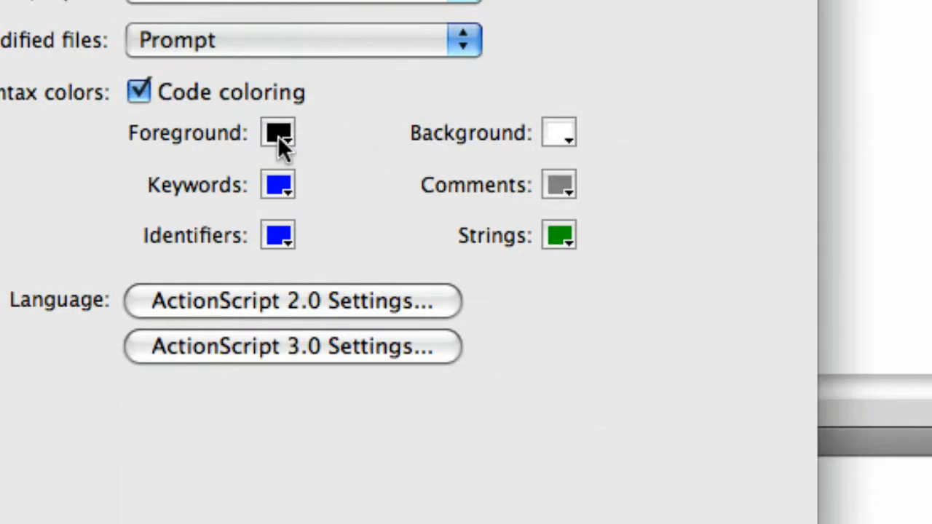
Set light-grey foreground, black background, green keywords, red comments, orange strings and confirm with OK
click(275, 134)
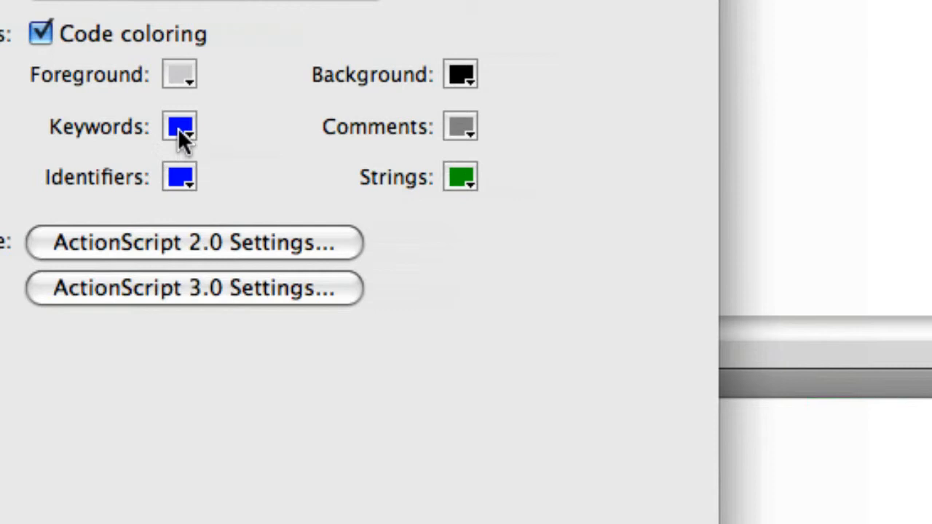
mouse_move(188, 145)
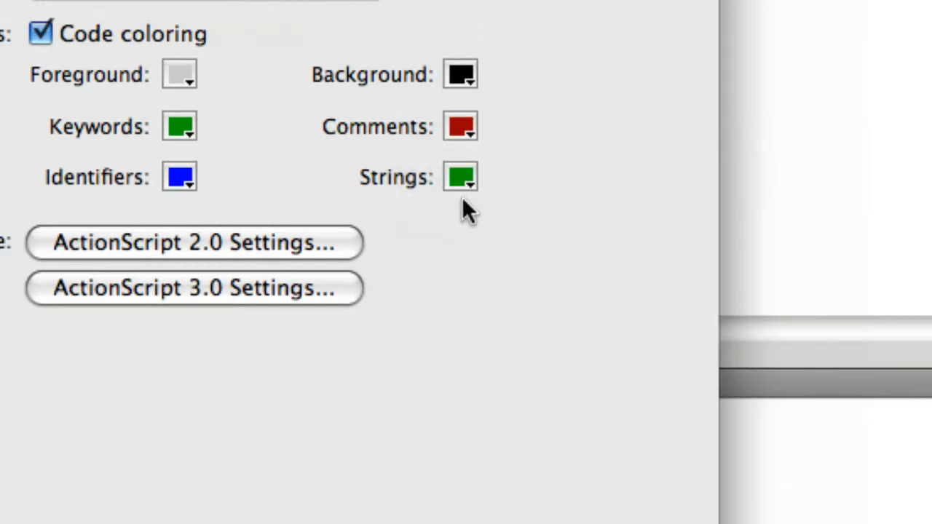
click(457, 178)
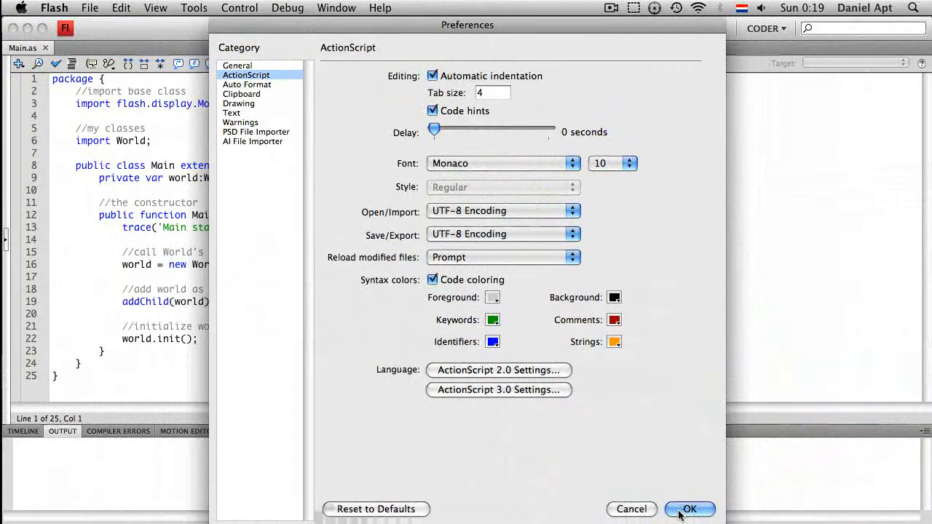
click(689, 510)
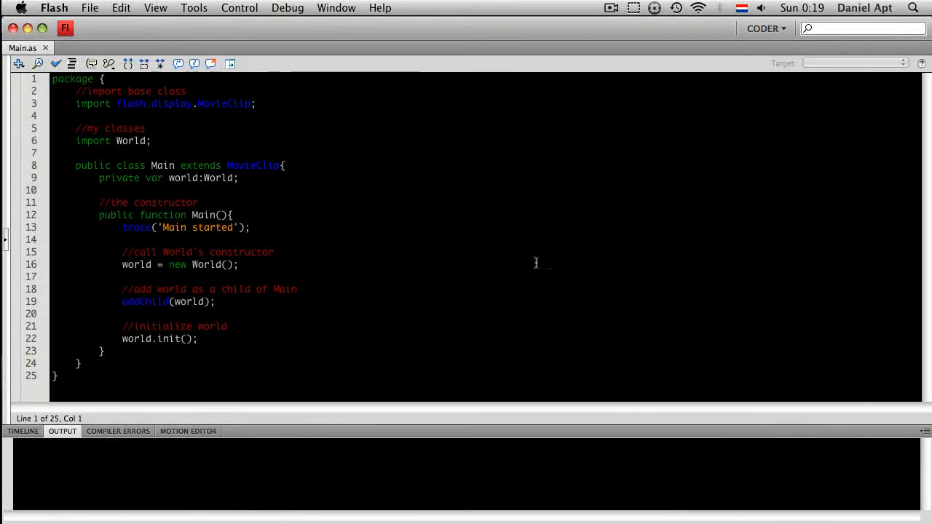